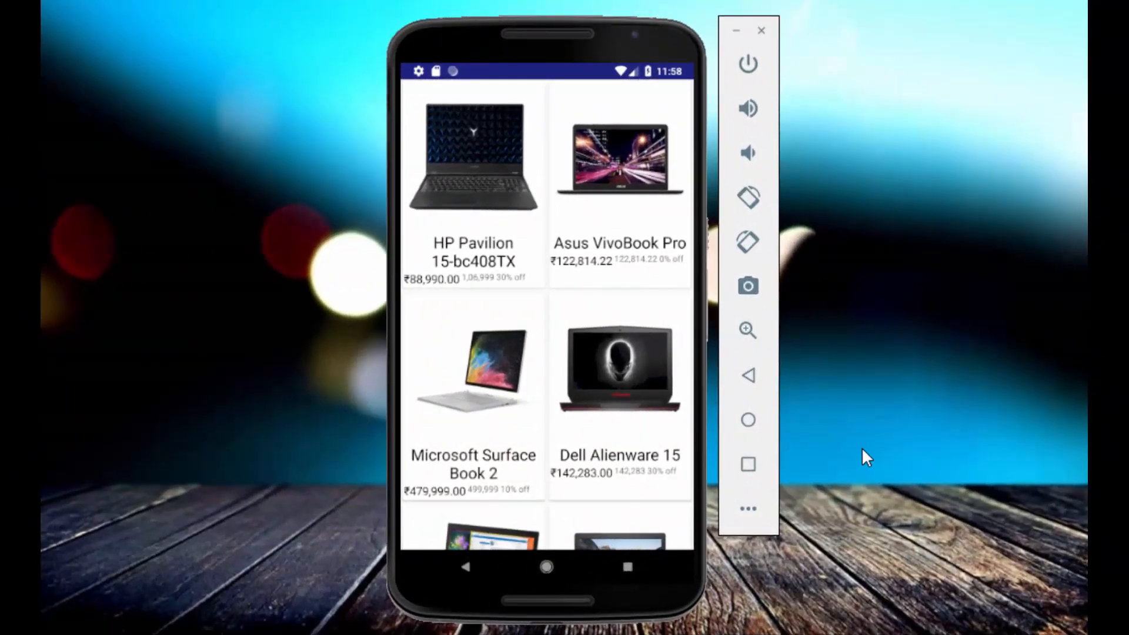
mouse_move(682, 480)
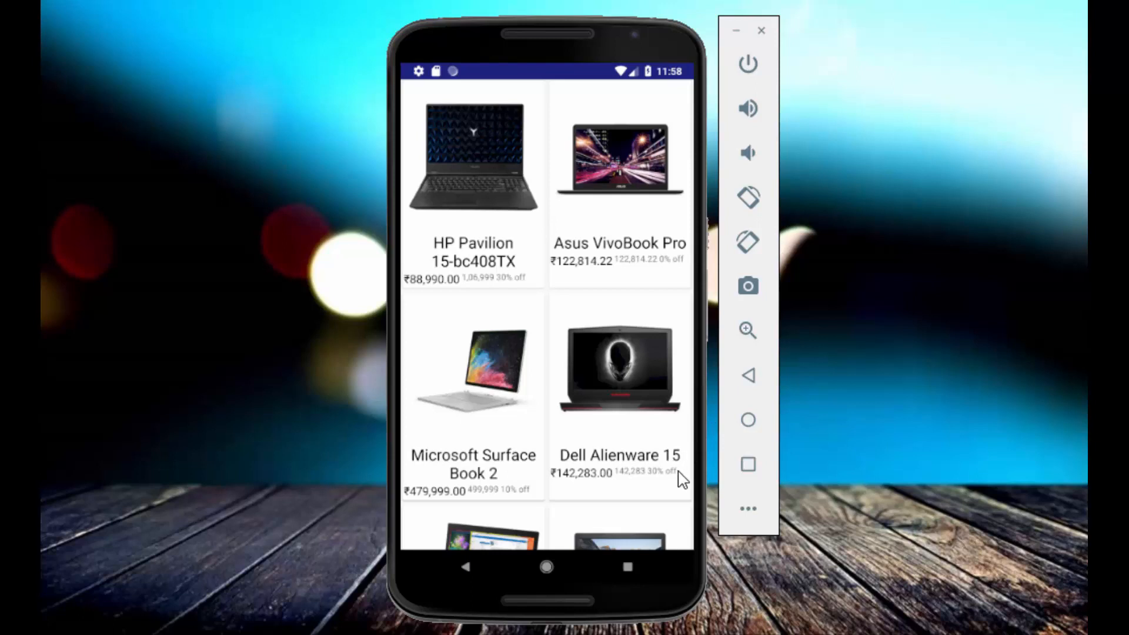
mouse_move(625, 32)
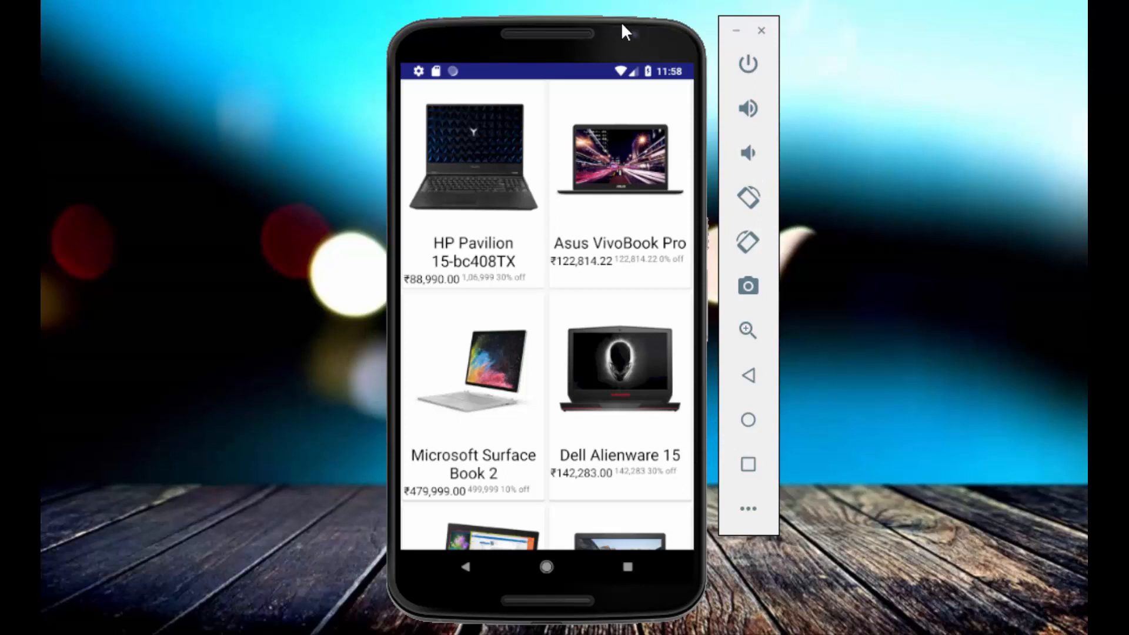
mouse_move(362, 353)
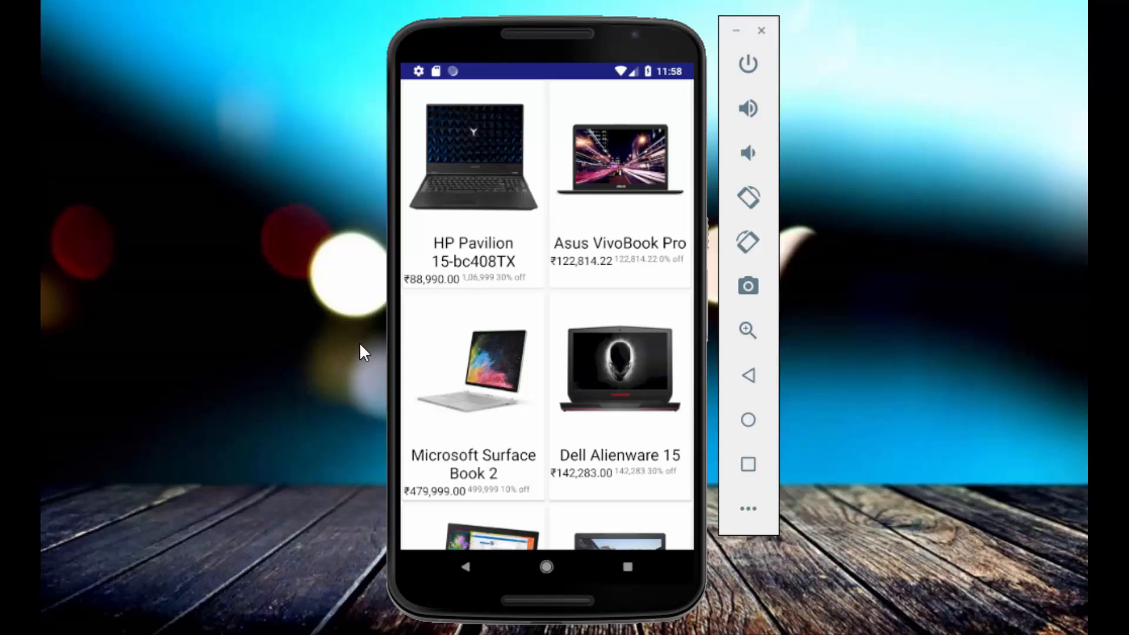
mouse_move(583, 461)
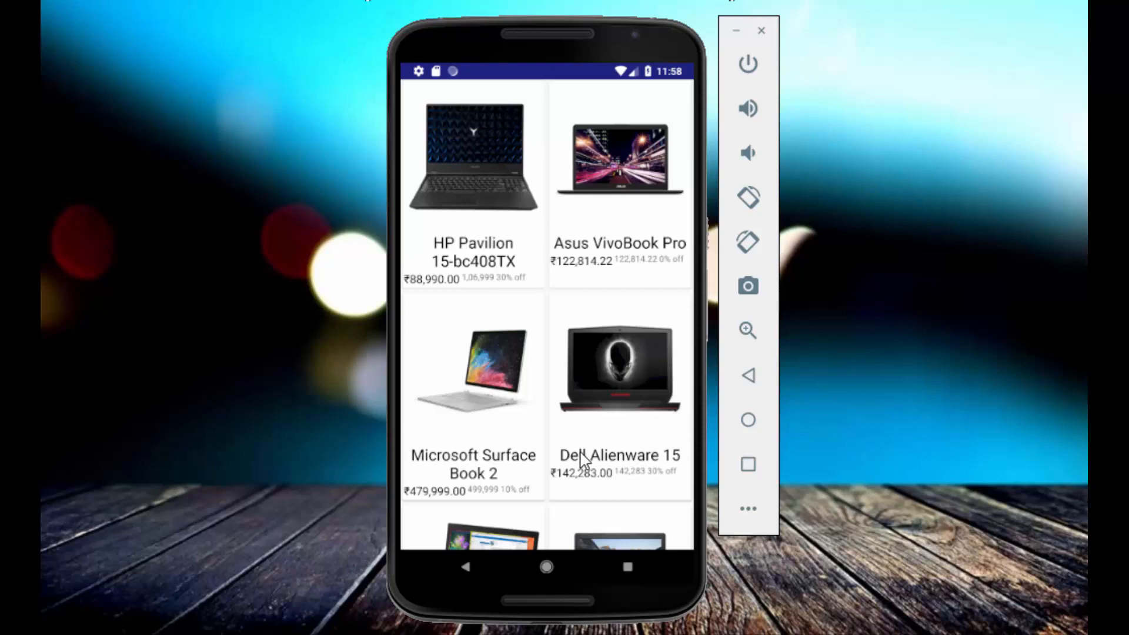
- Browse down the laptop grid and view the Dell Alienware 15 with its photo and specifications
scroll(down, 3)
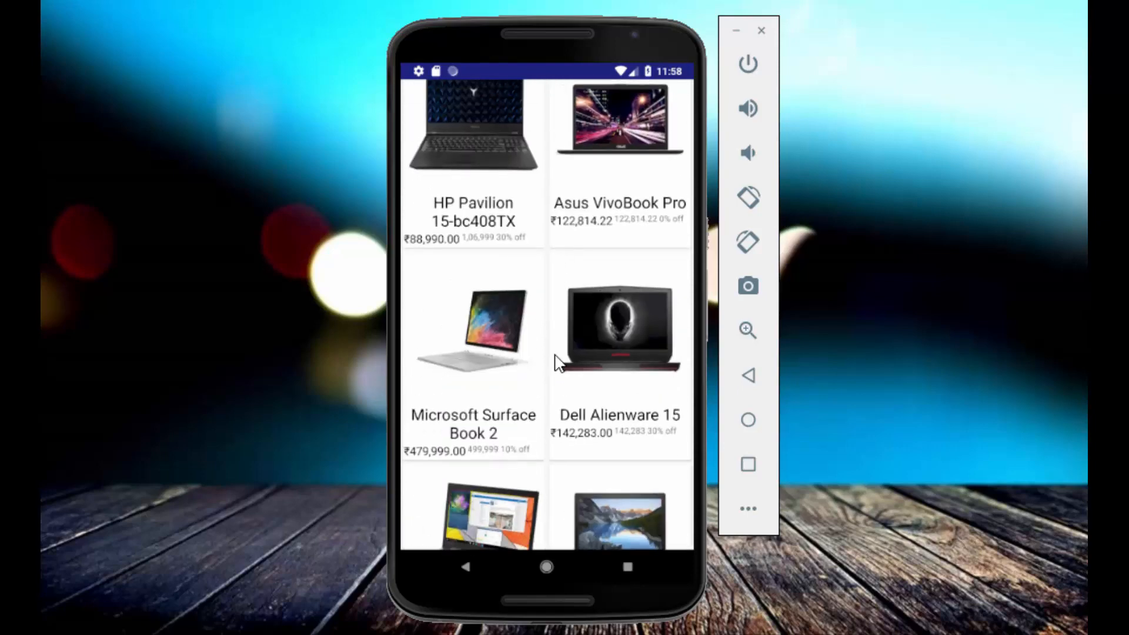
scroll(down, 3)
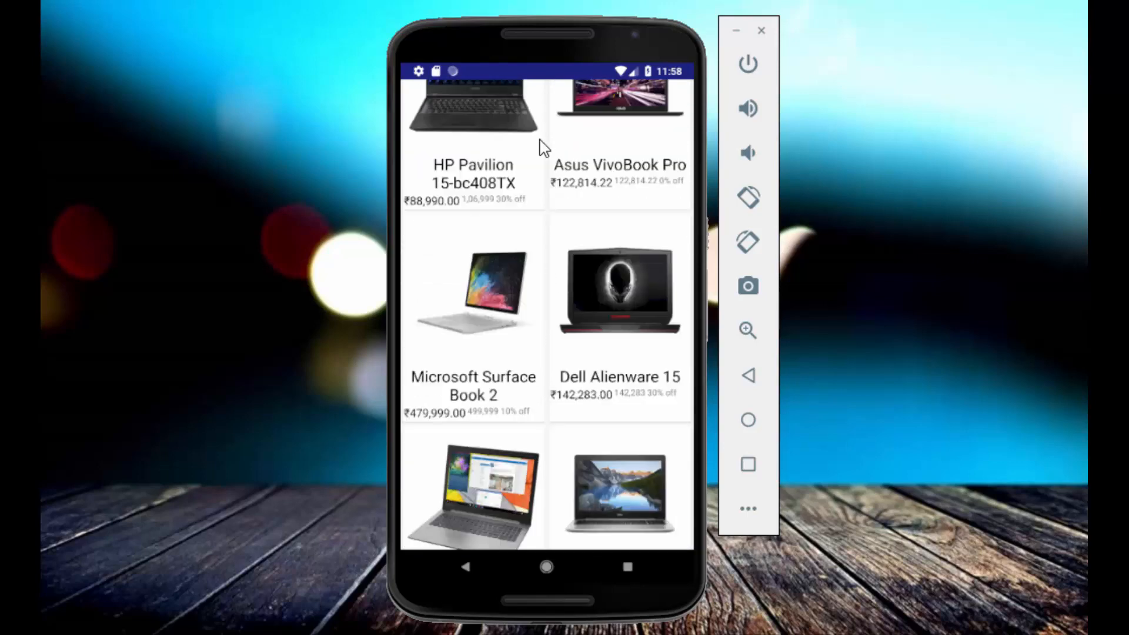
scroll(down, 3)
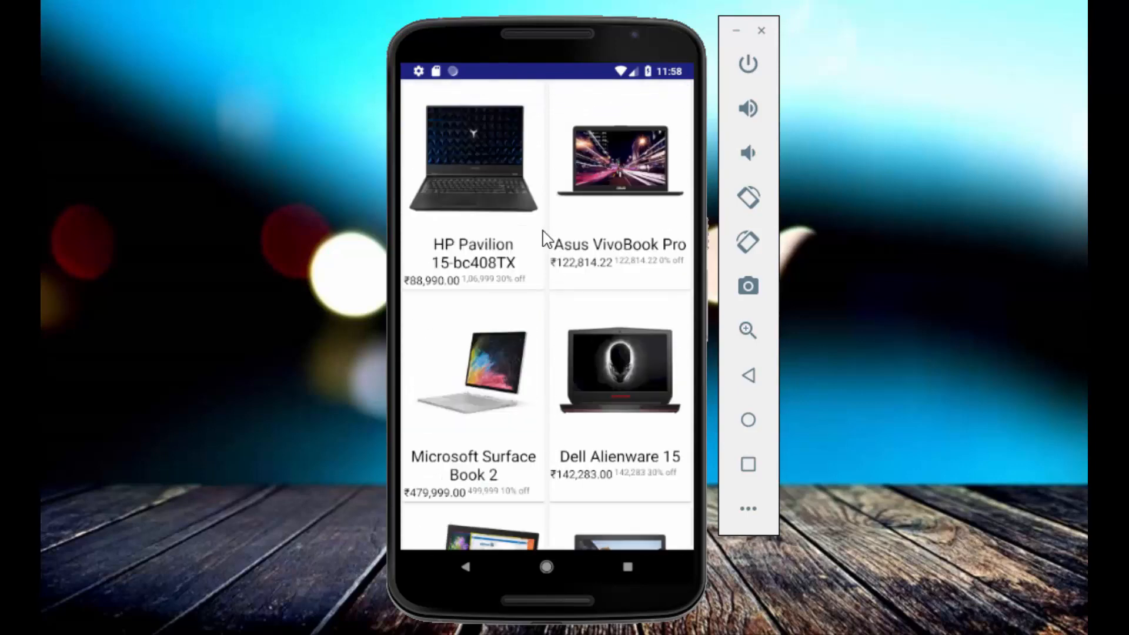
mouse_move(632, 369)
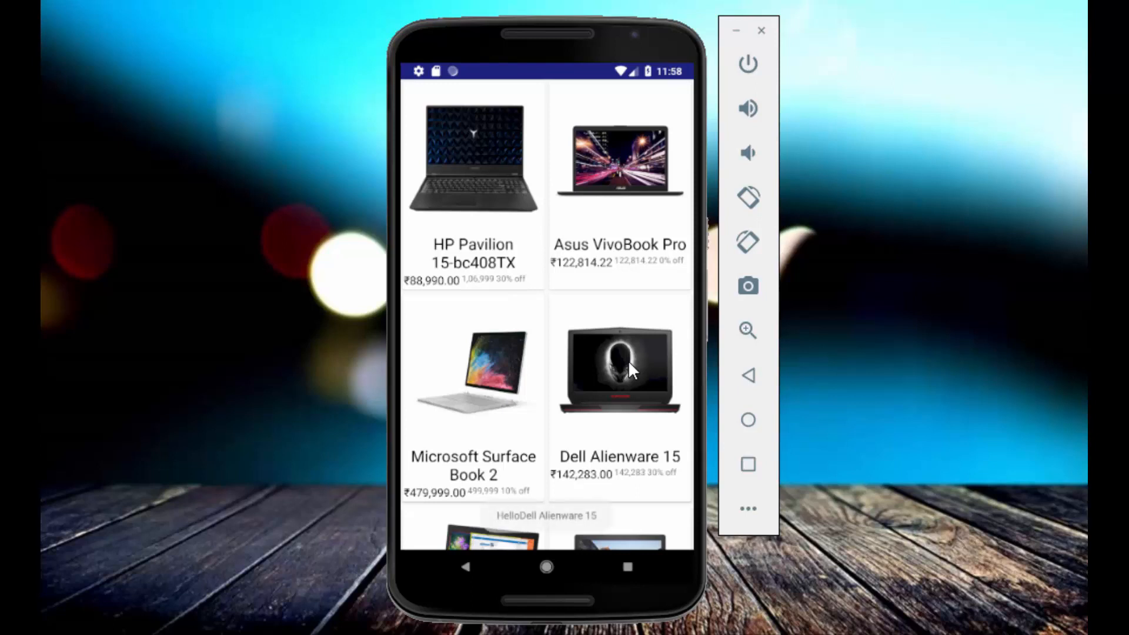
click(620, 371)
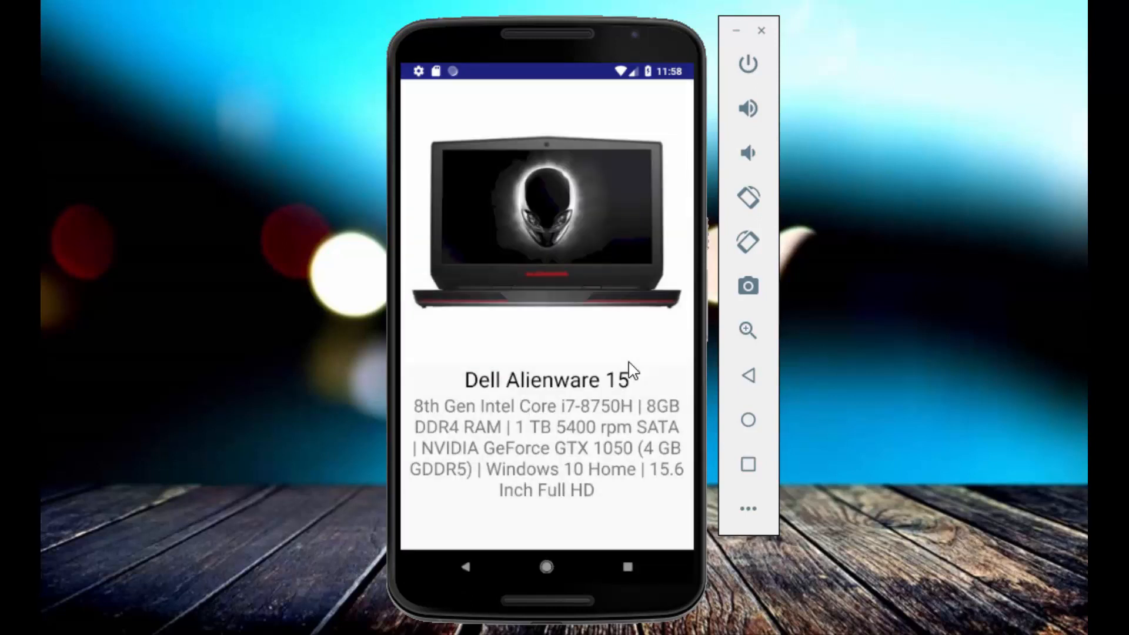
mouse_move(481, 381)
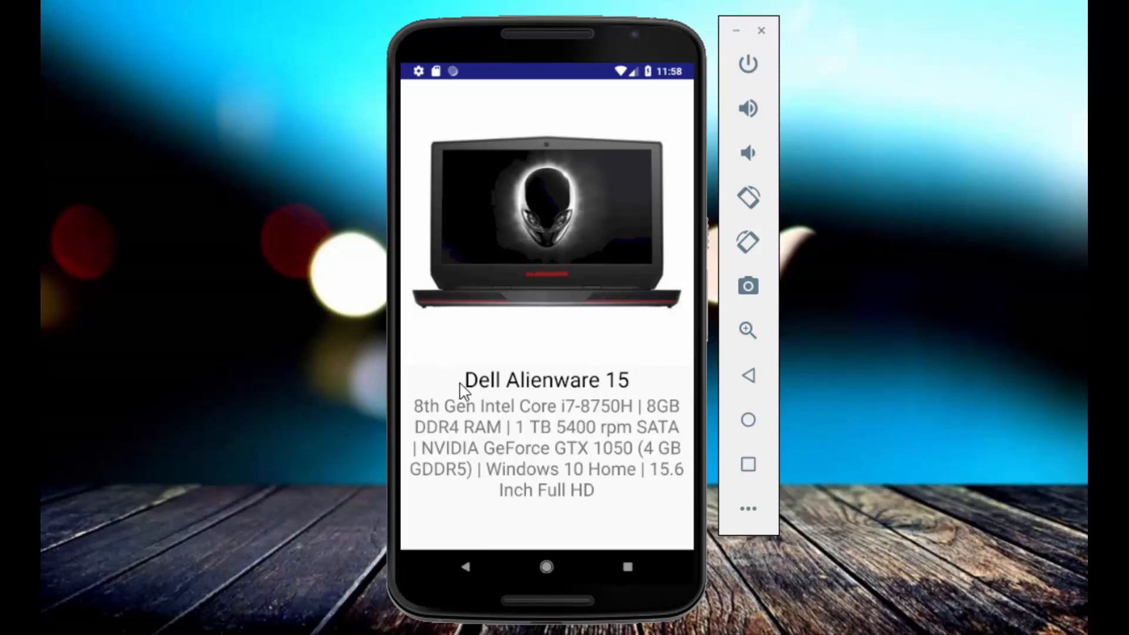
mouse_move(400, 403)
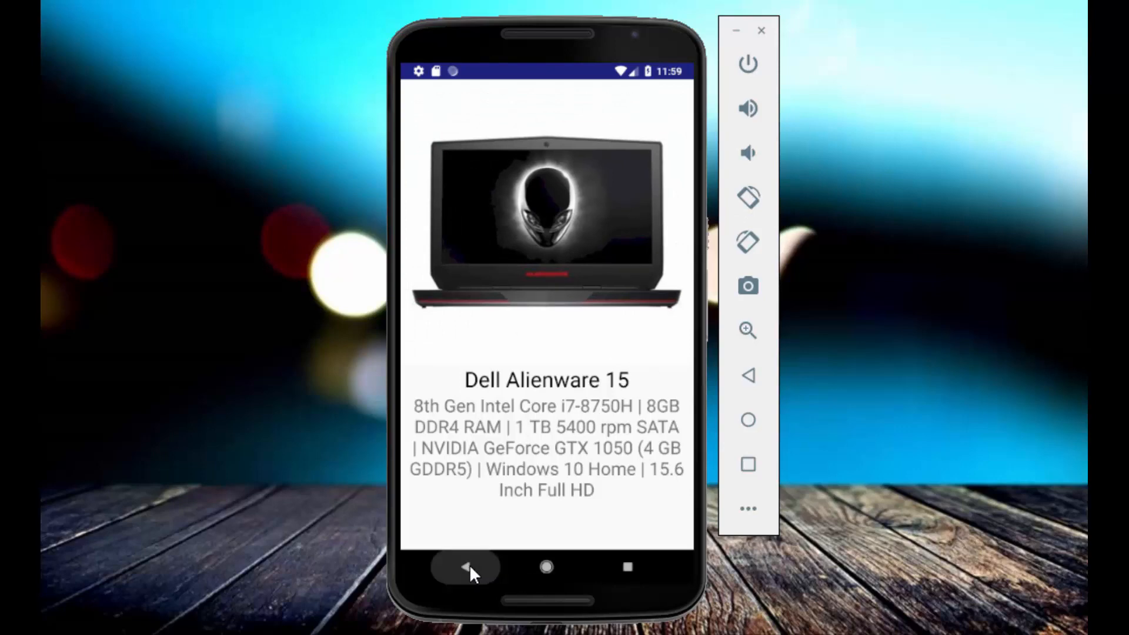
- Return from the detail screen to the laptop product grid with prices and discounts
click(466, 567)
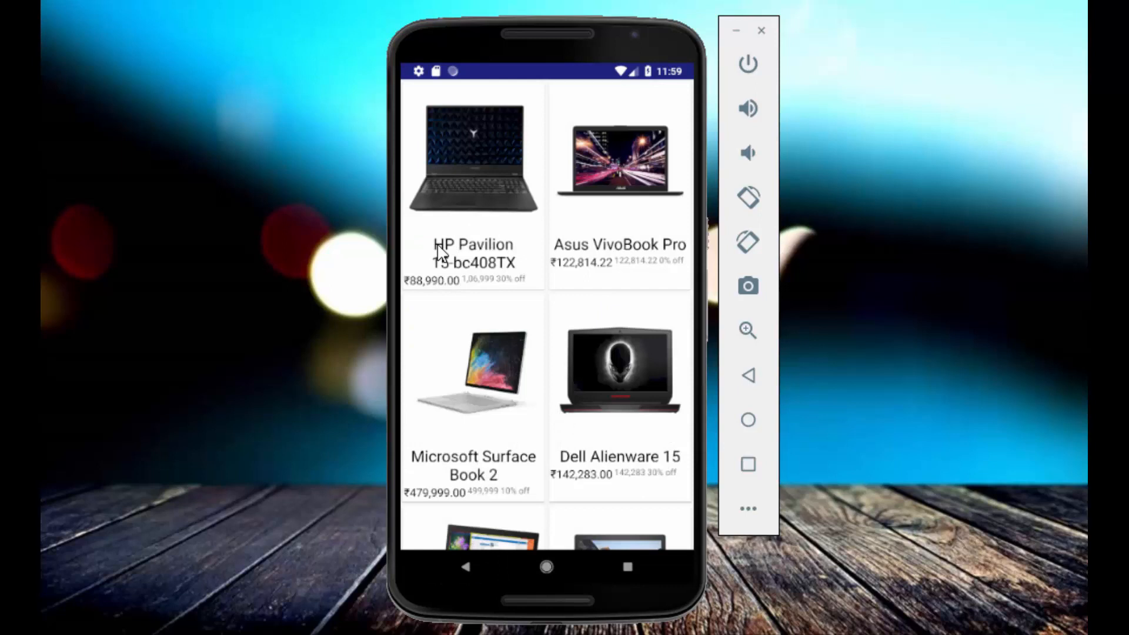
mouse_move(513, 289)
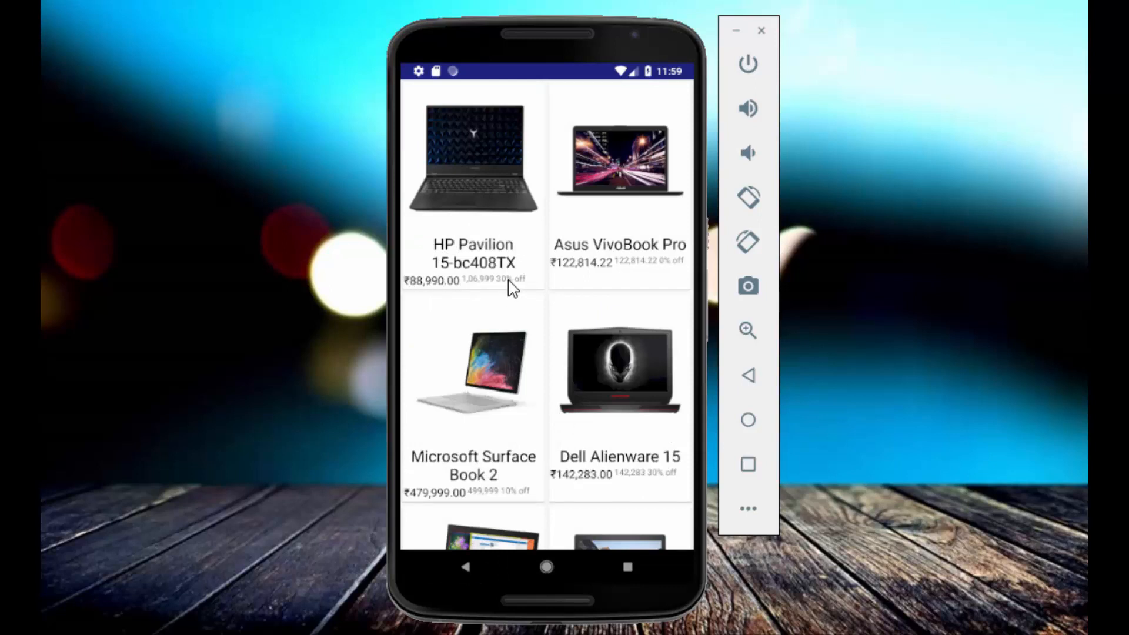
mouse_move(505, 302)
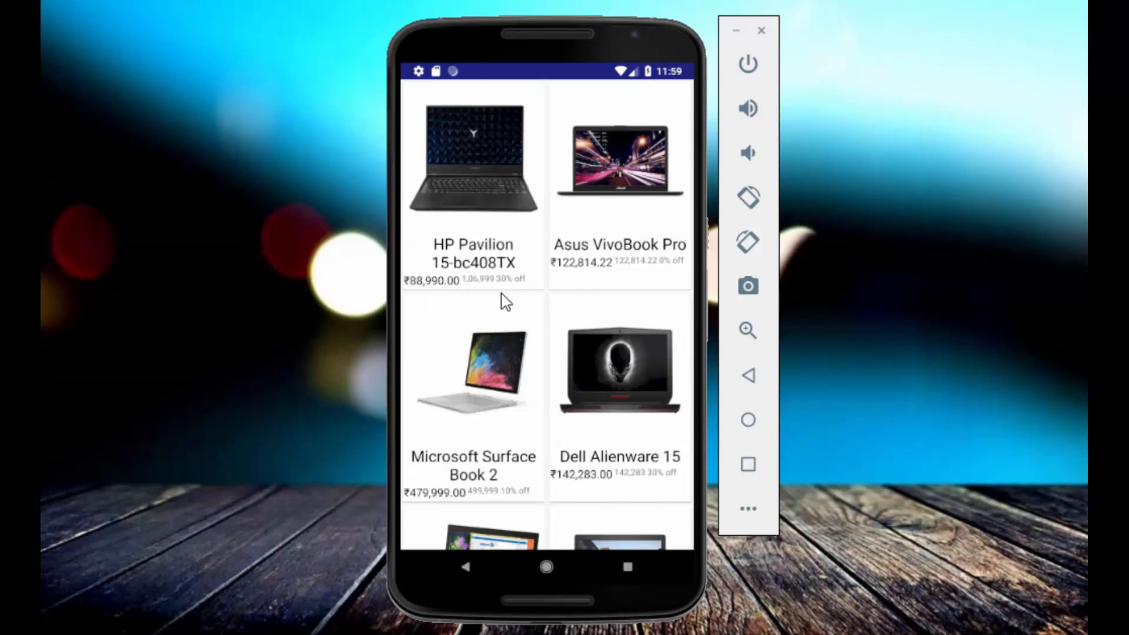
mouse_move(529, 287)
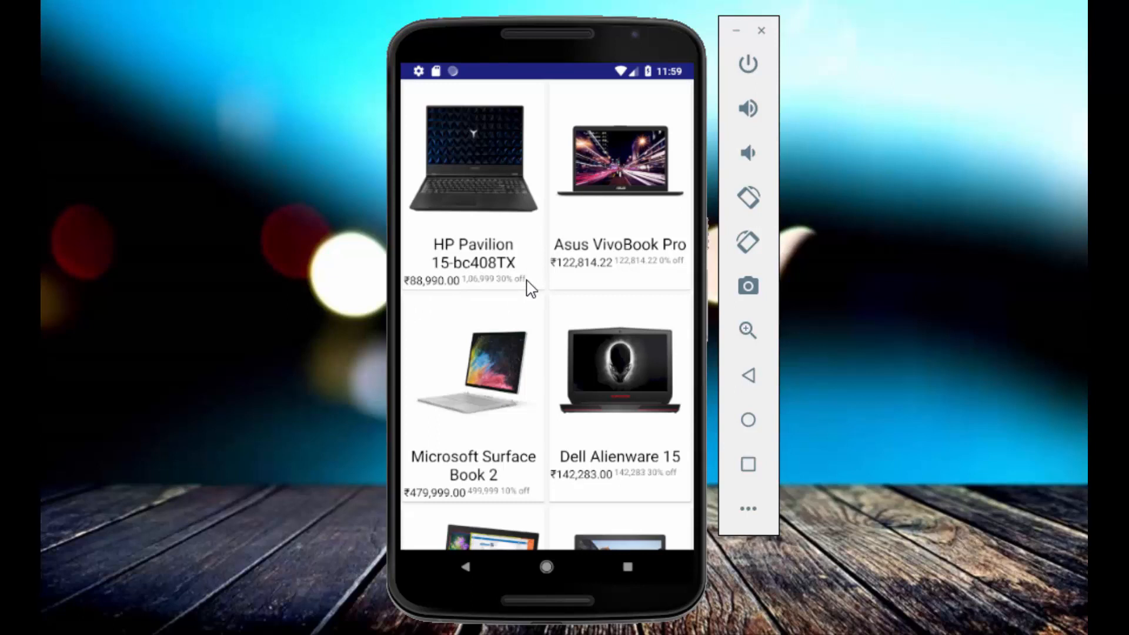
mouse_move(614, 263)
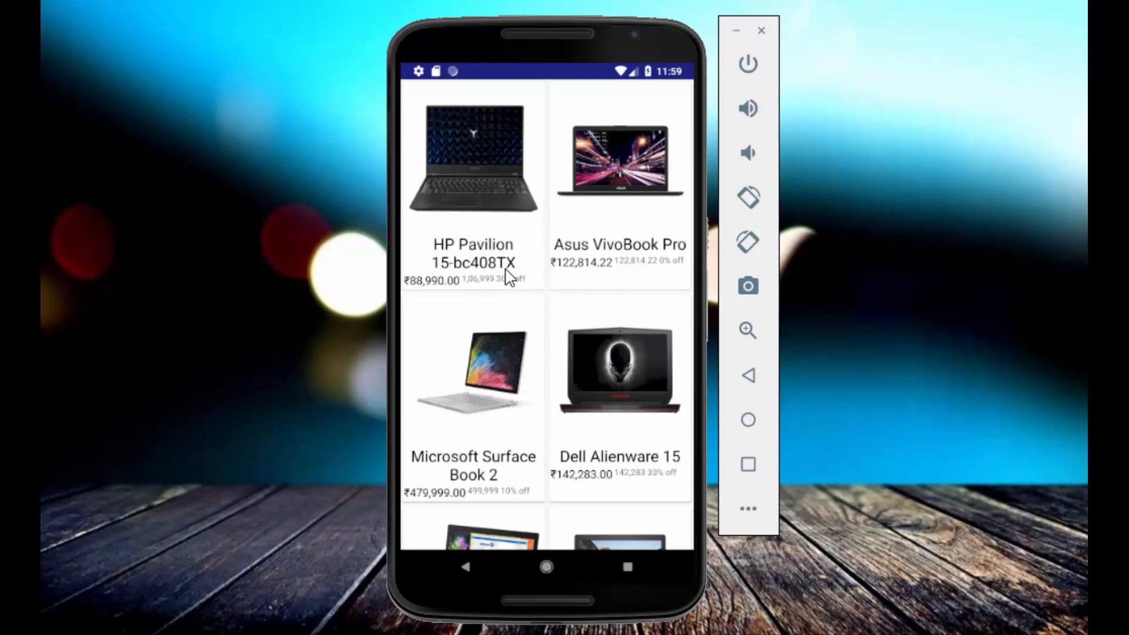
mouse_move(527, 294)
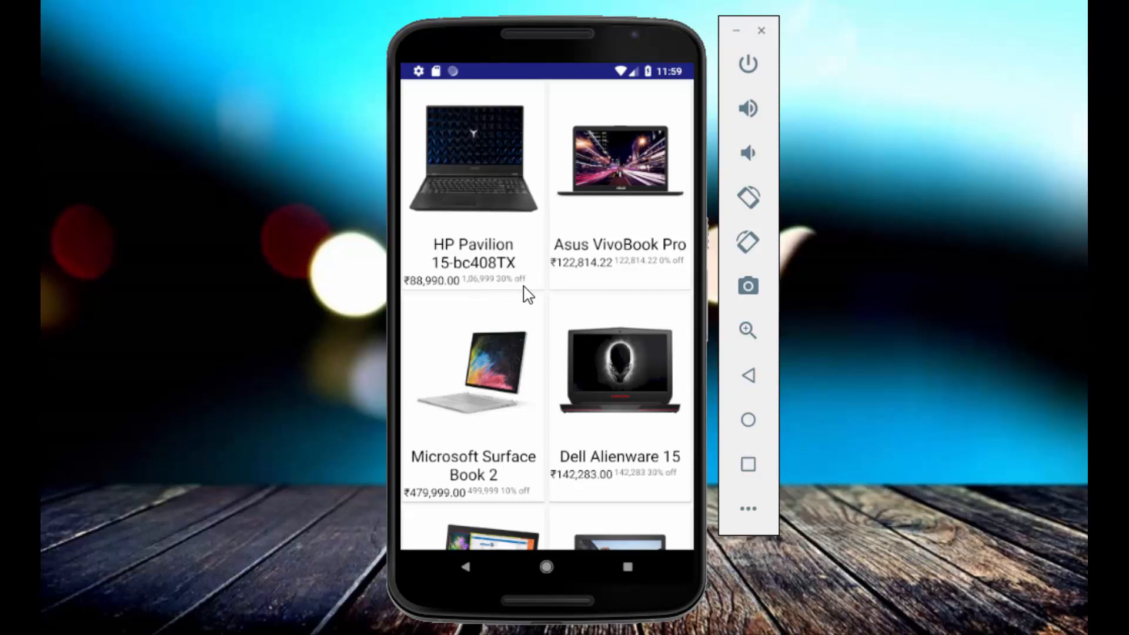
mouse_move(451, 271)
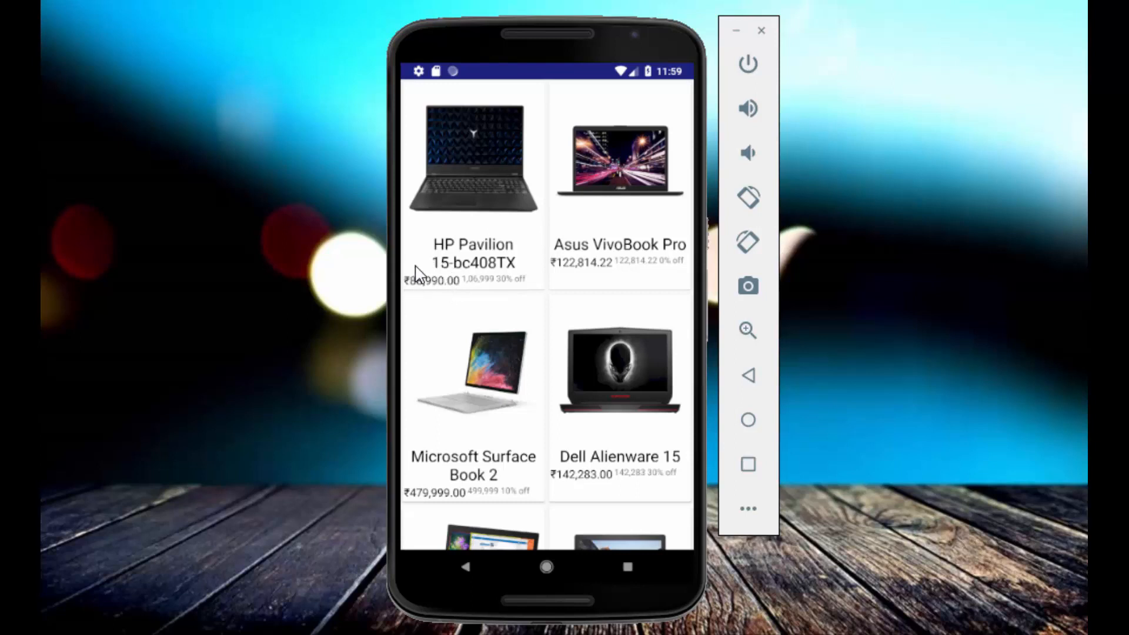
mouse_move(530, 428)
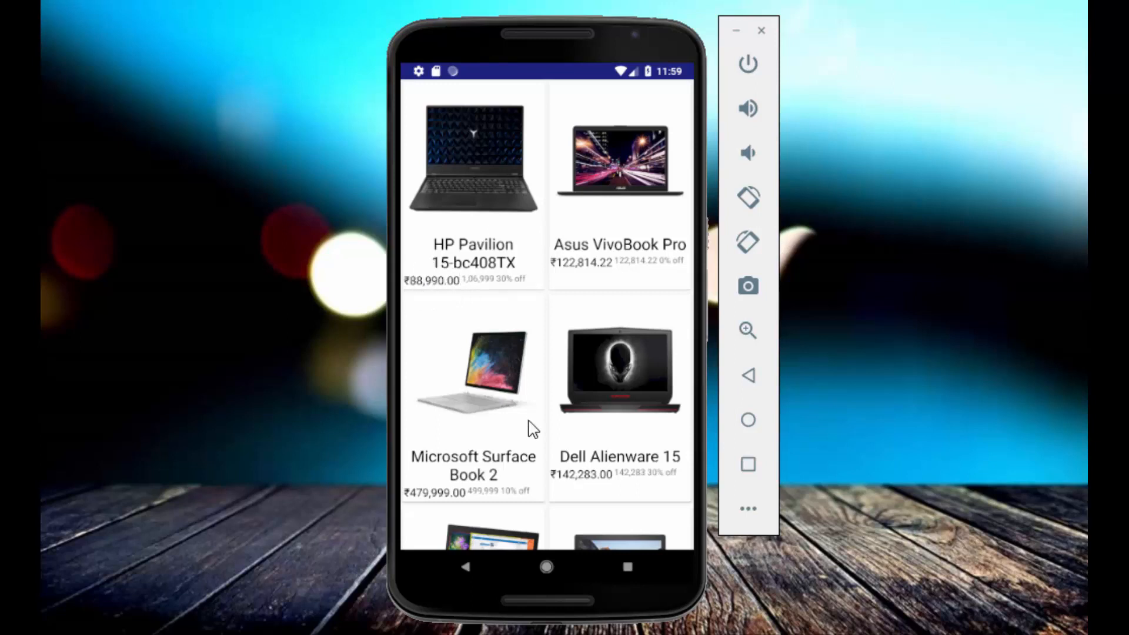
- Scroll the grid to bring the Lenovo Ideapad 330 and Dell Inspiron 5570 listings into view
scroll(down, 3)
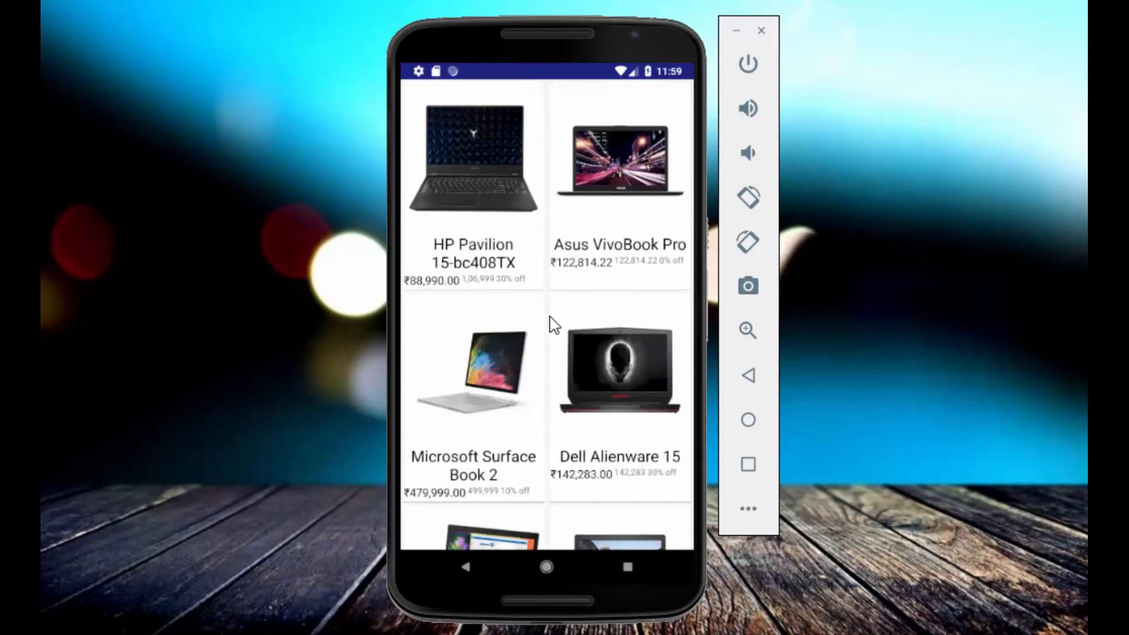
scroll(down, 3)
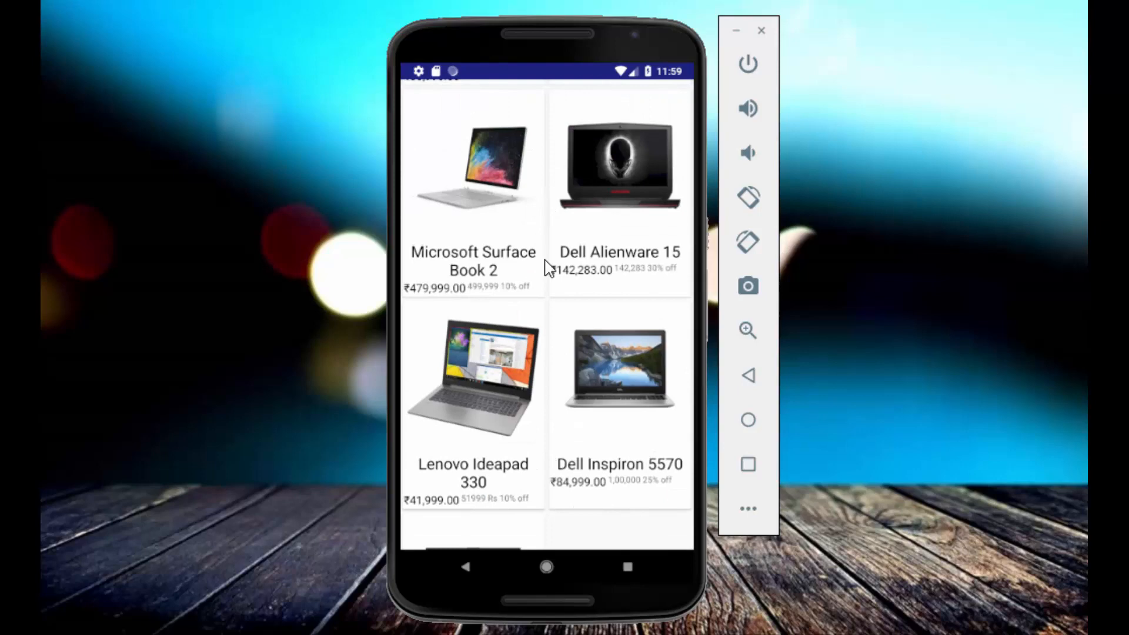
scroll(down, 3)
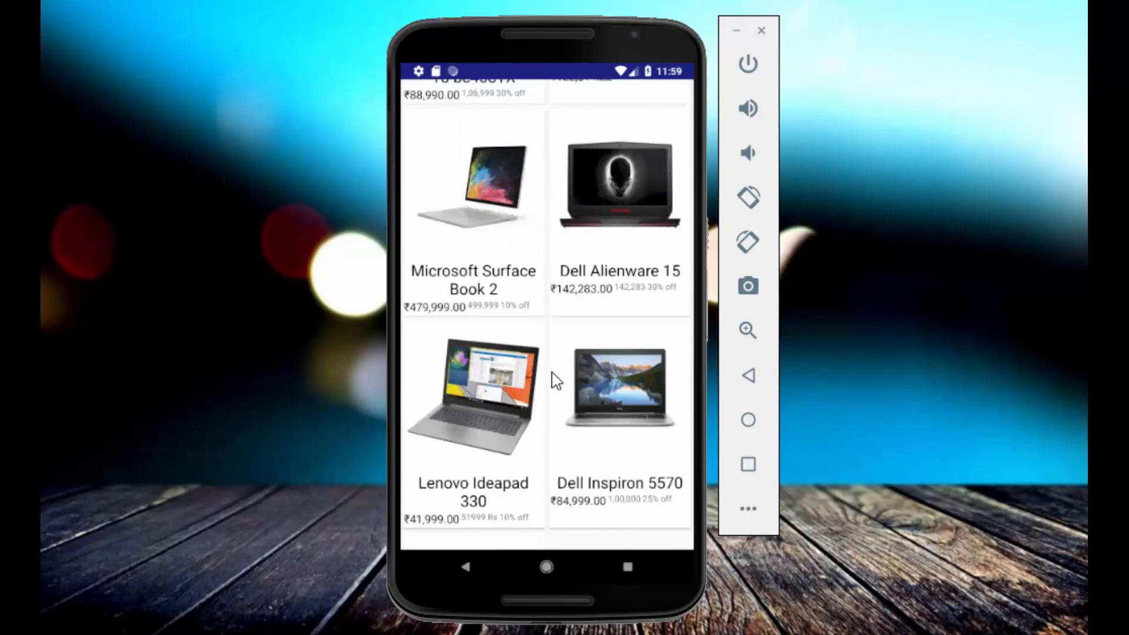